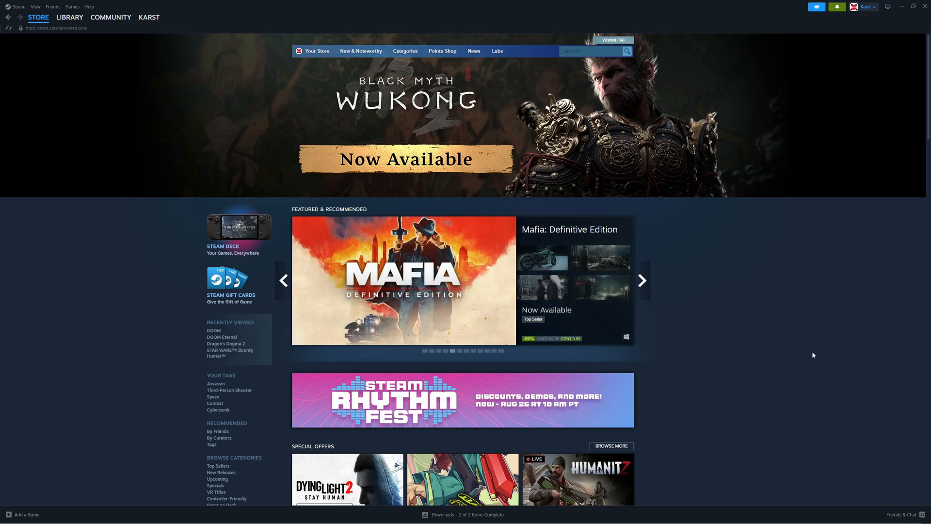
Go to the Steam library home and open the Jedi Academy game page
click(641, 281)
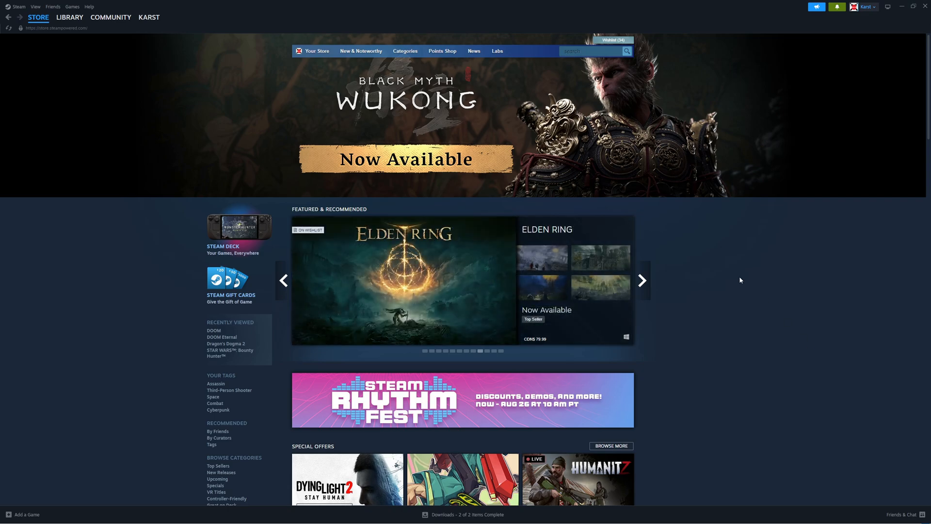
click(69, 17)
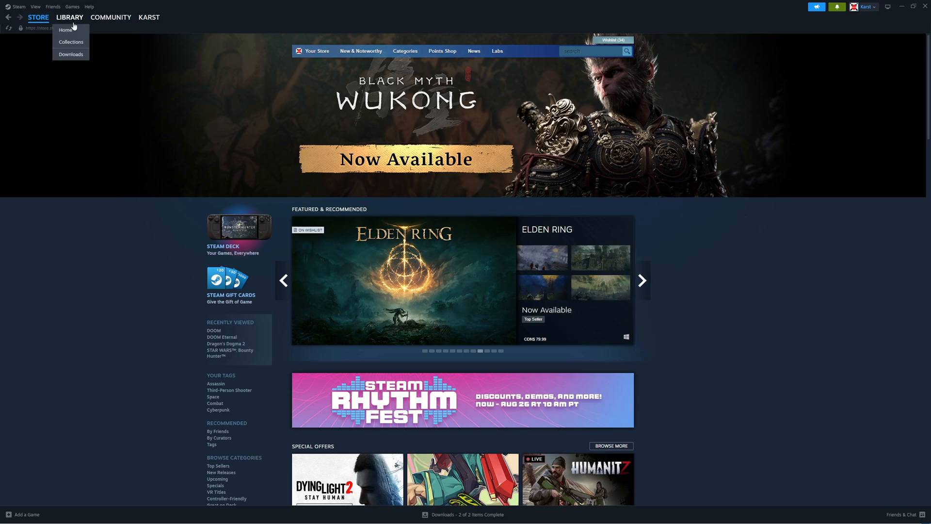
click(66, 30)
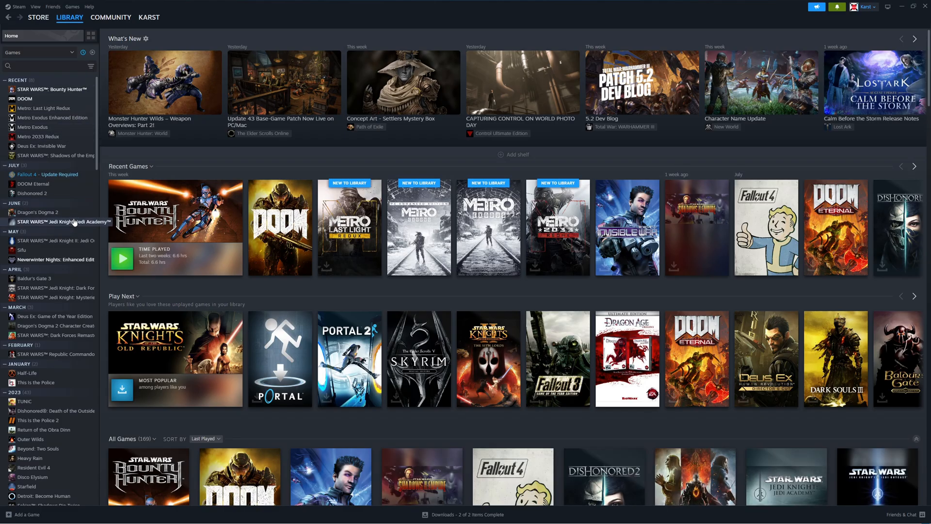
click(56, 222)
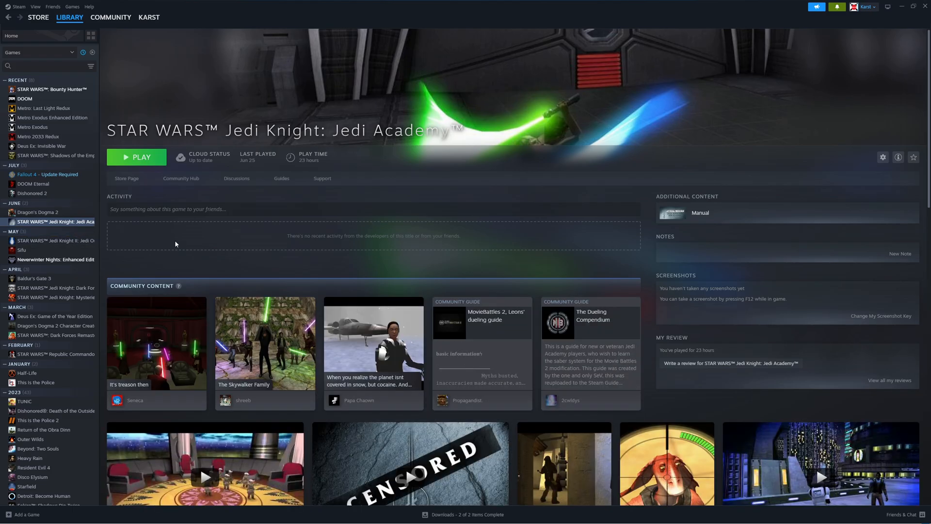
Browse to Jedi Academy's install folder from Properties > Installed Files
right_click(56, 221)
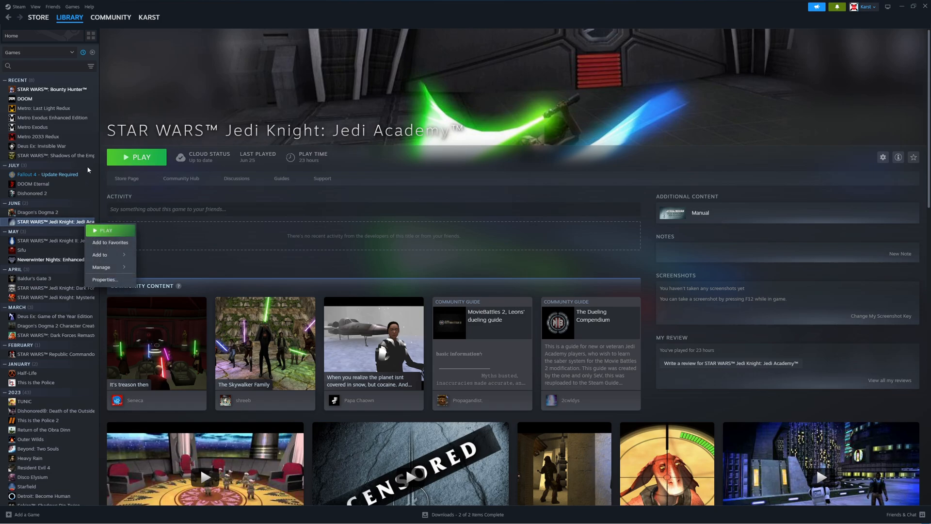
mouse_move(105, 279)
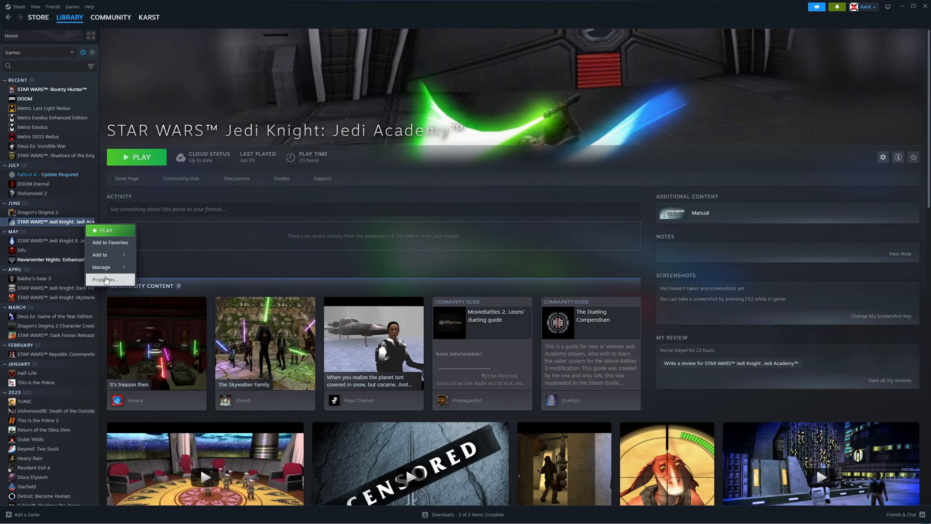
click(106, 280)
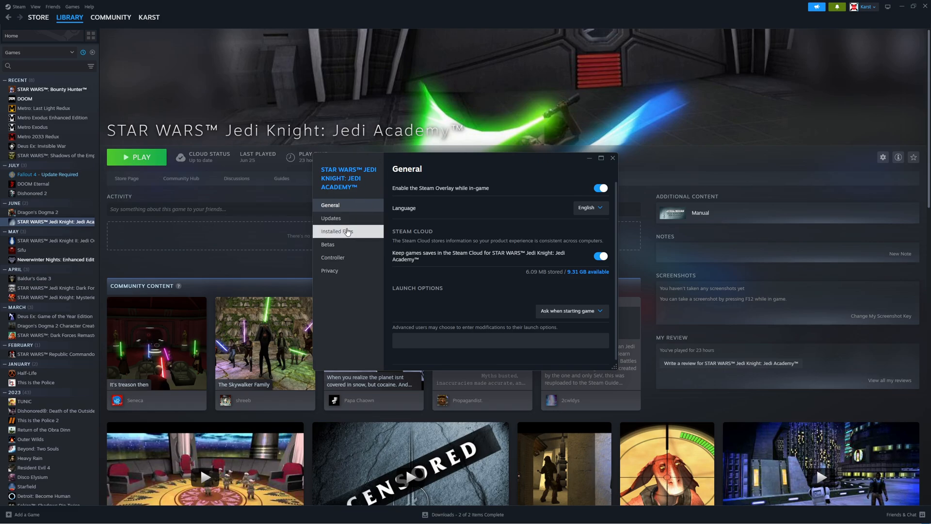
click(338, 231)
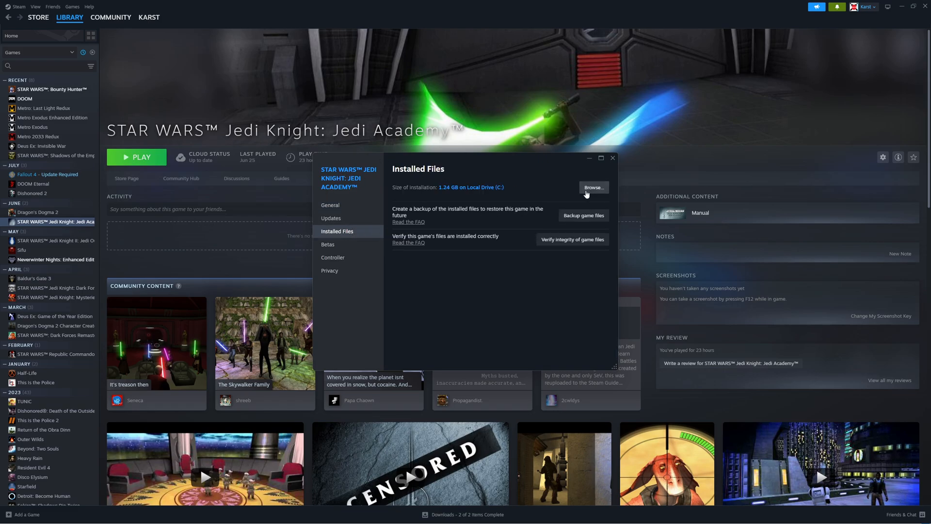
click(593, 187)
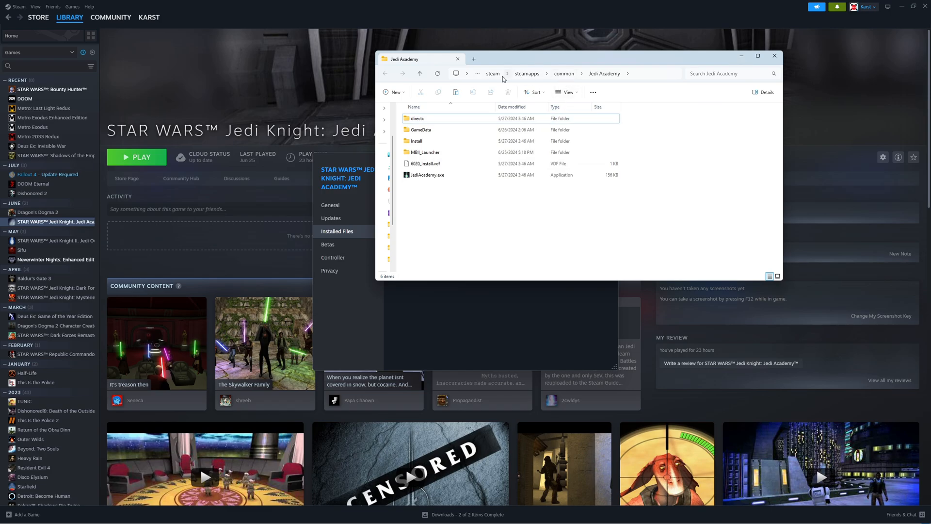
mouse_move(496, 212)
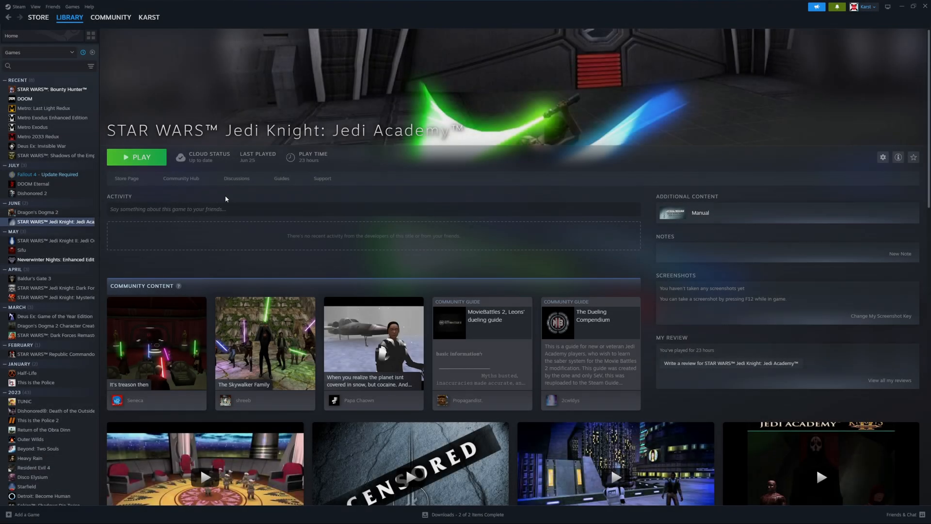
Use Jedi Academy's Manage > Browse local files option from the library list
right_click(56, 222)
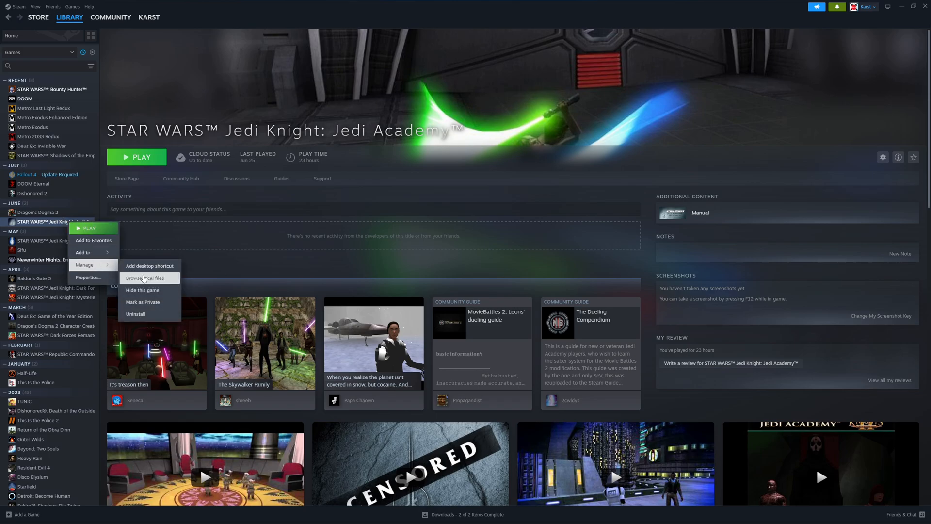
click(145, 277)
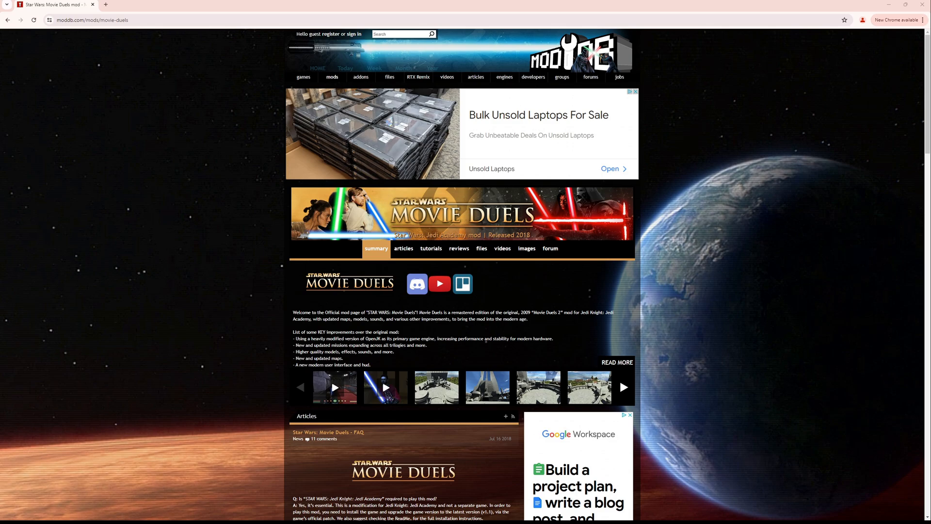
Scroll the Movie Duels ModDB page and FAQ, then show its download list
scroll(down, 3)
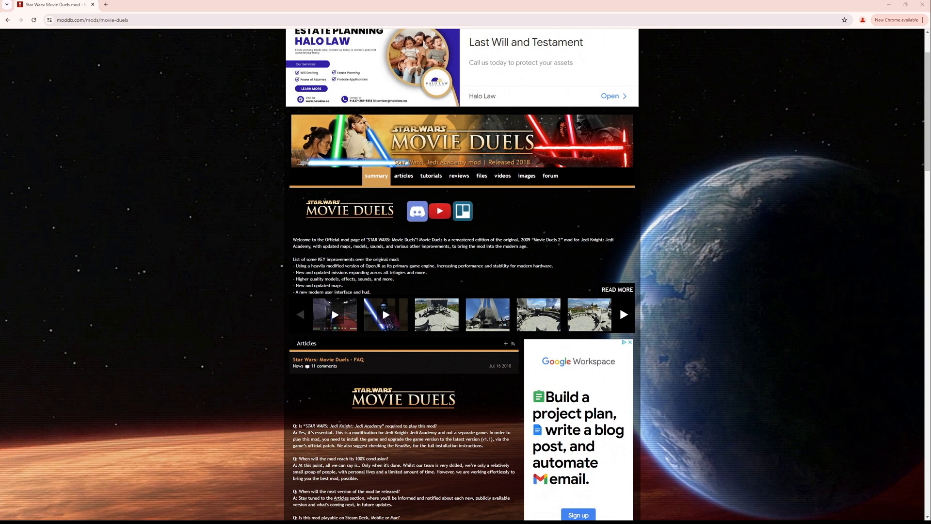
scroll(down, 3)
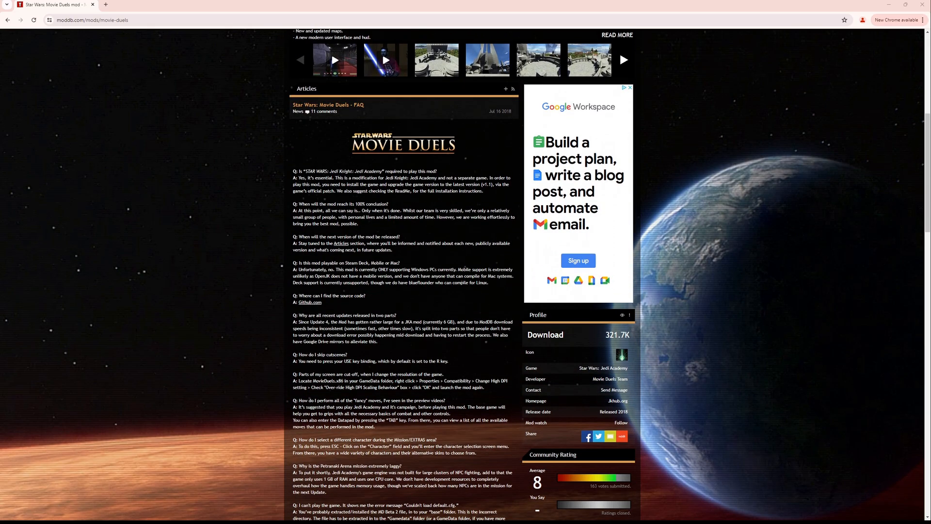
scroll(down, 3)
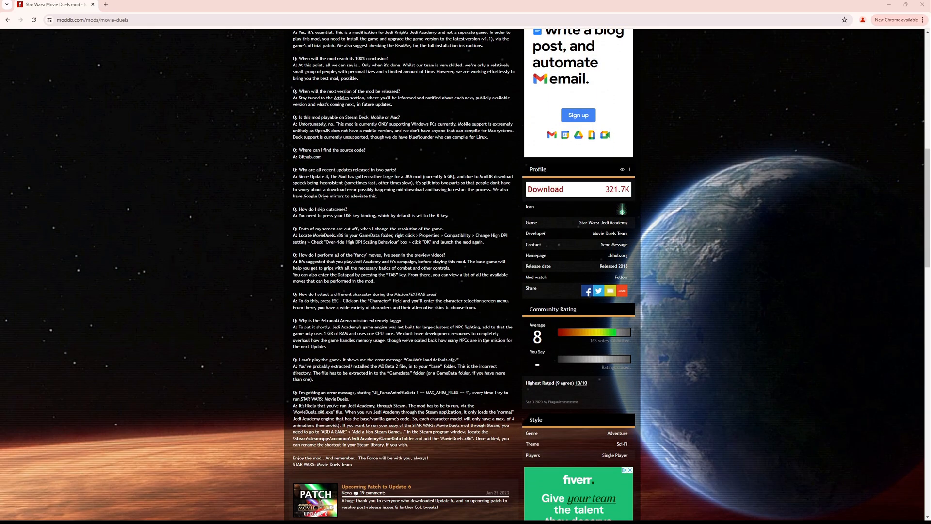
scroll(up, 3)
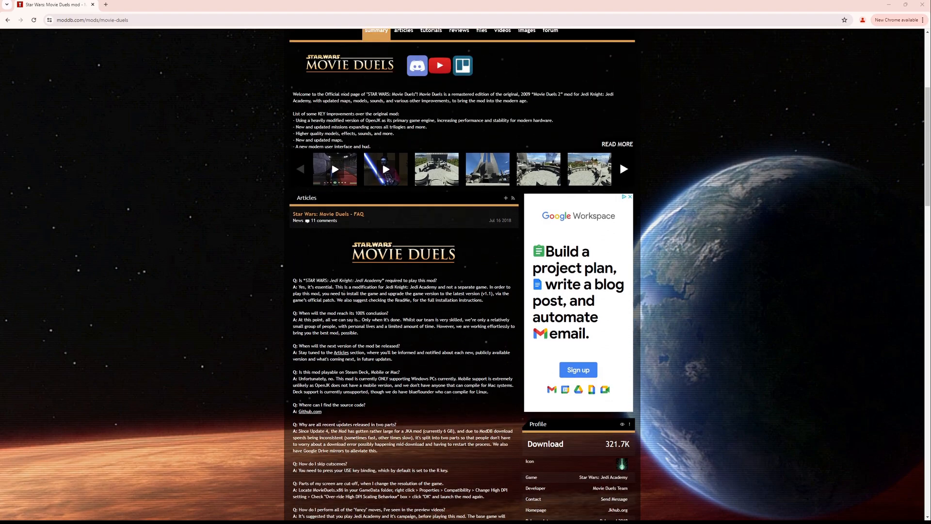
scroll(down, 3)
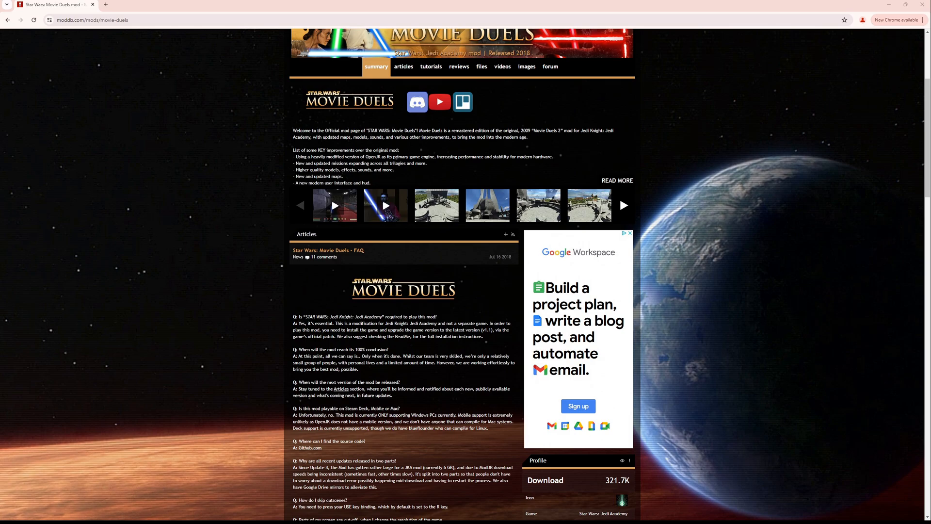
scroll(down, 3)
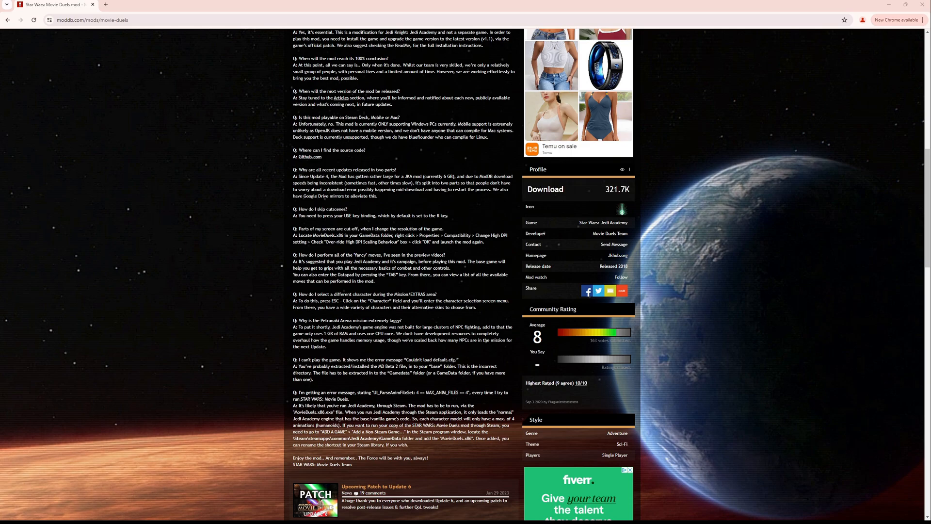
click(545, 189)
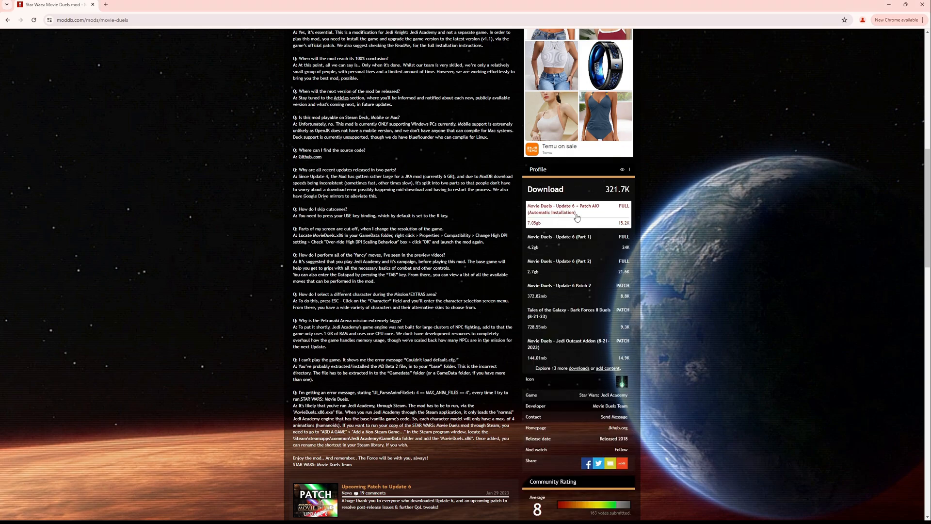
mouse_move(546, 219)
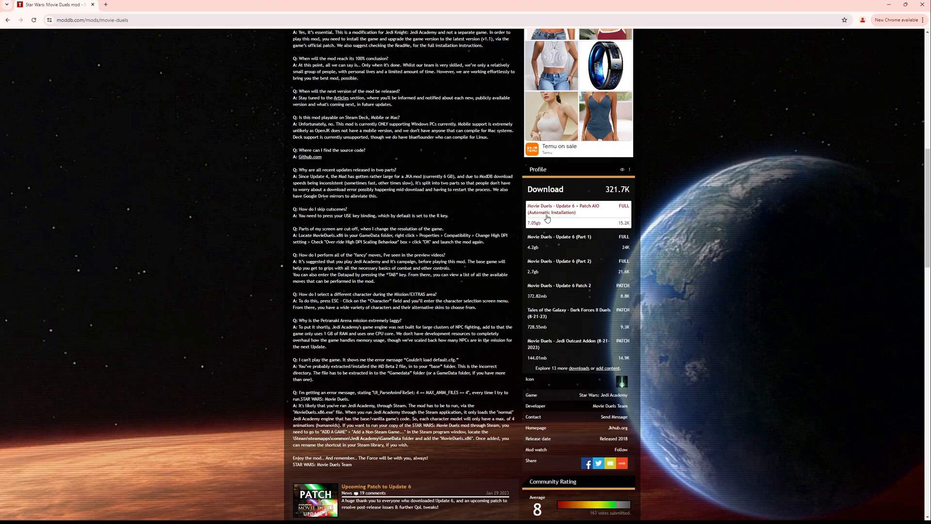
mouse_move(602, 216)
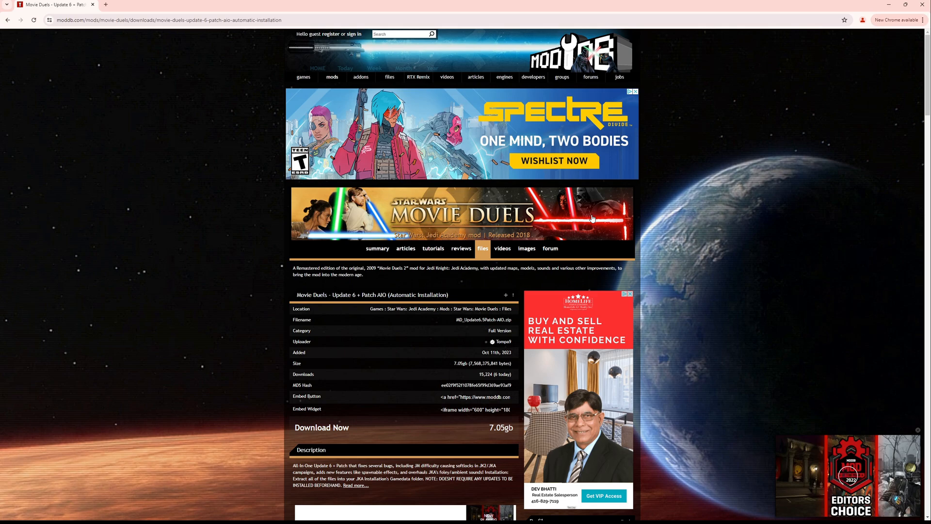
scroll(down, 3)
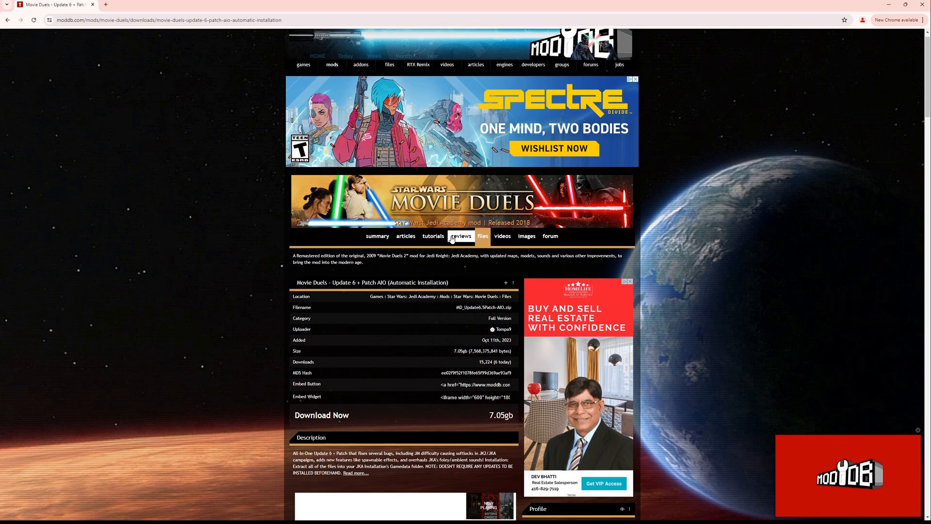
click(321, 415)
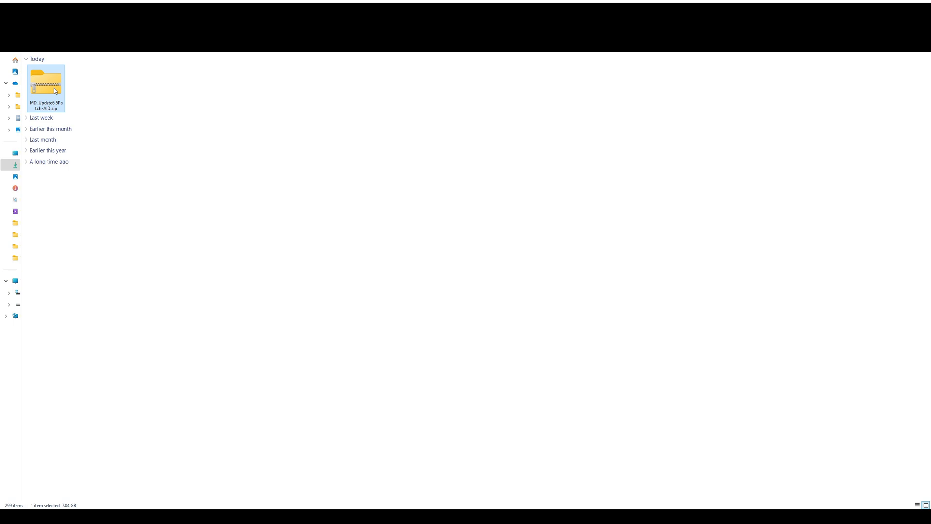
mouse_move(224, 117)
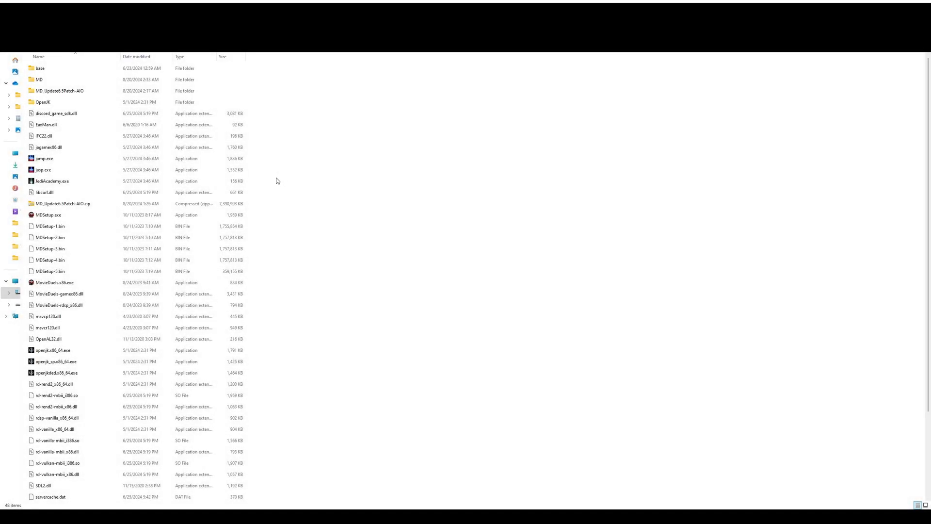
mouse_move(279, 174)
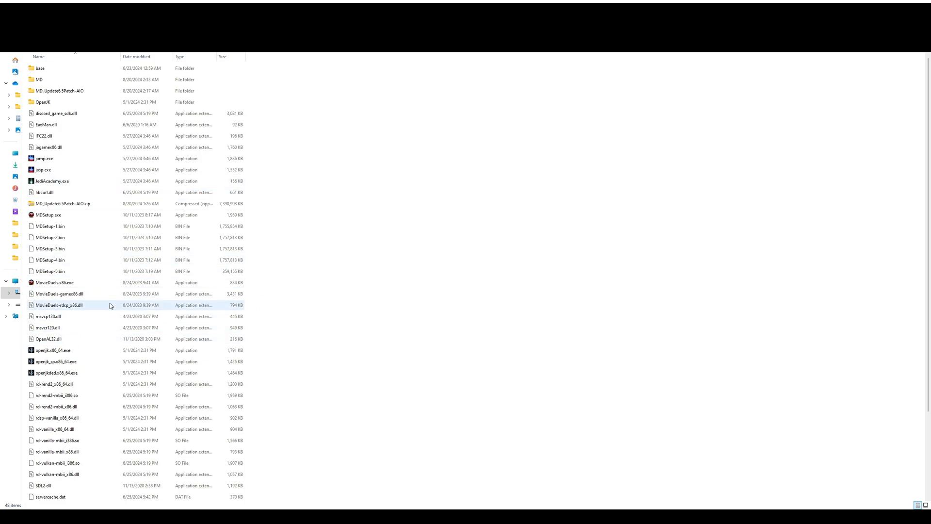
Navigate to the Jedi Academy GameData folder and select MD_Update6.5Patch-AIO.zip
click(53, 282)
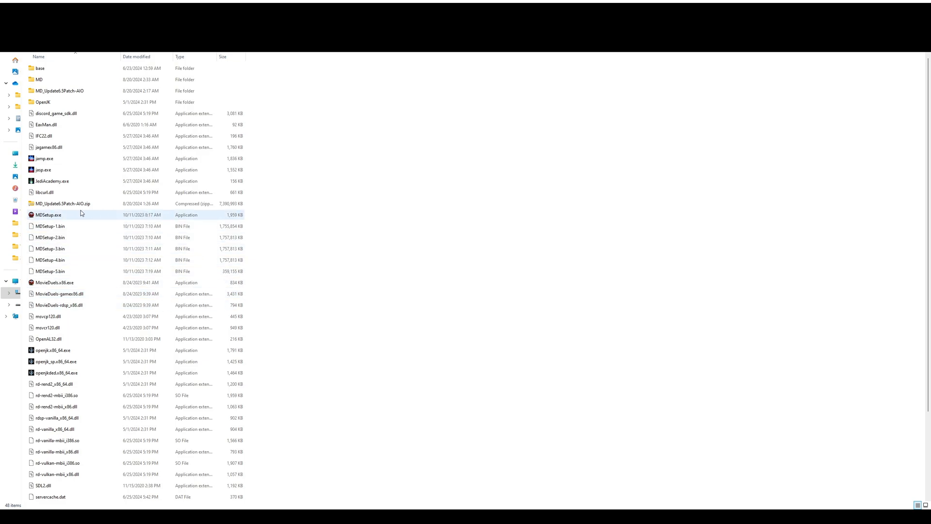
click(65, 203)
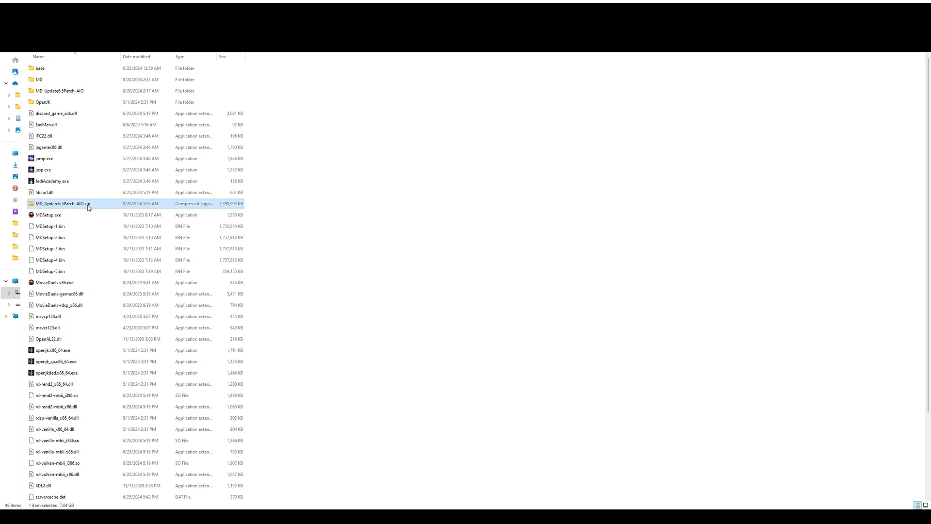
mouse_move(328, 111)
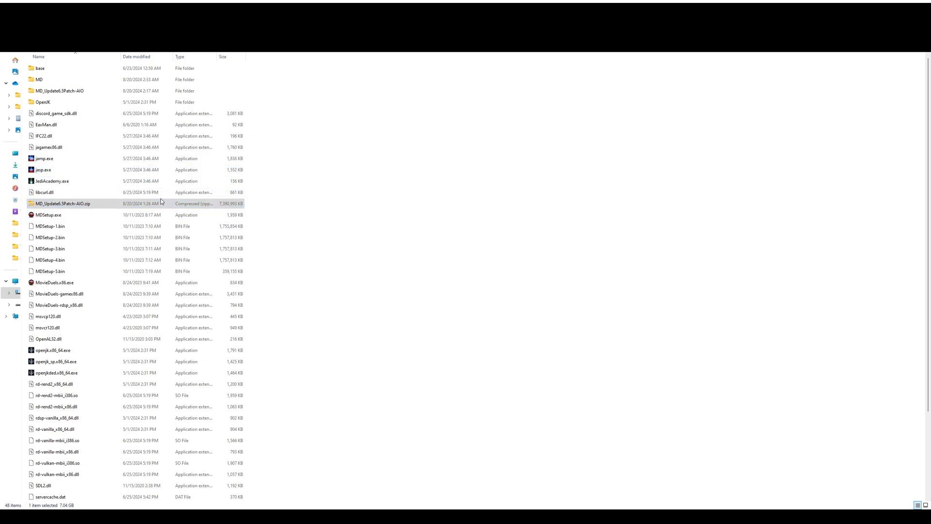
mouse_move(129, 285)
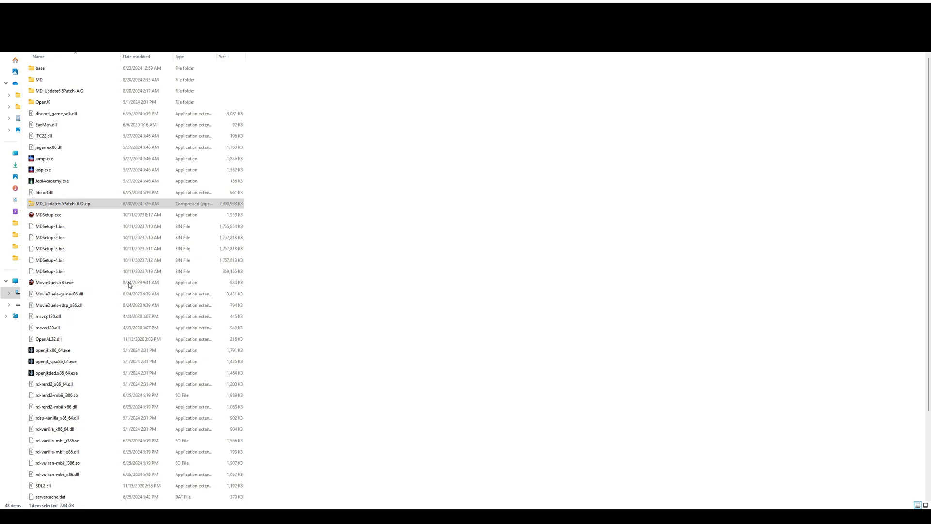
mouse_move(541, 342)
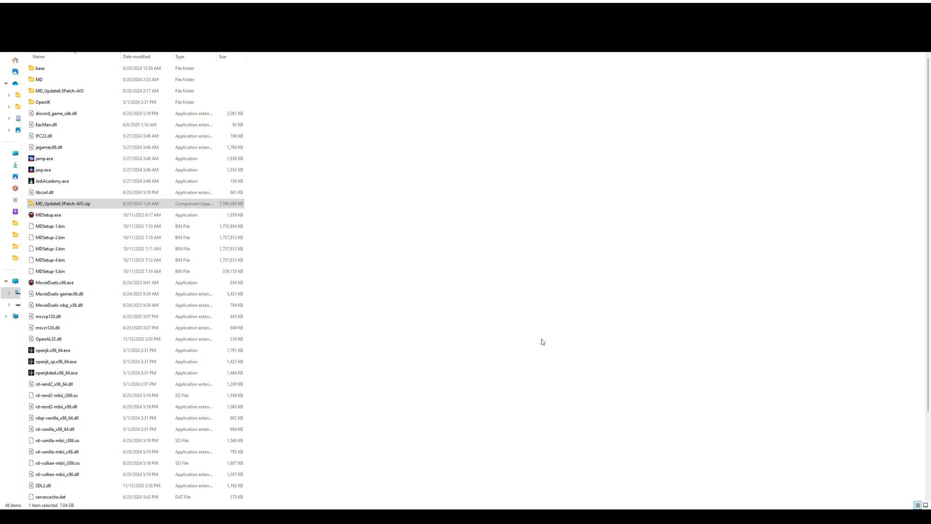
click(59, 90)
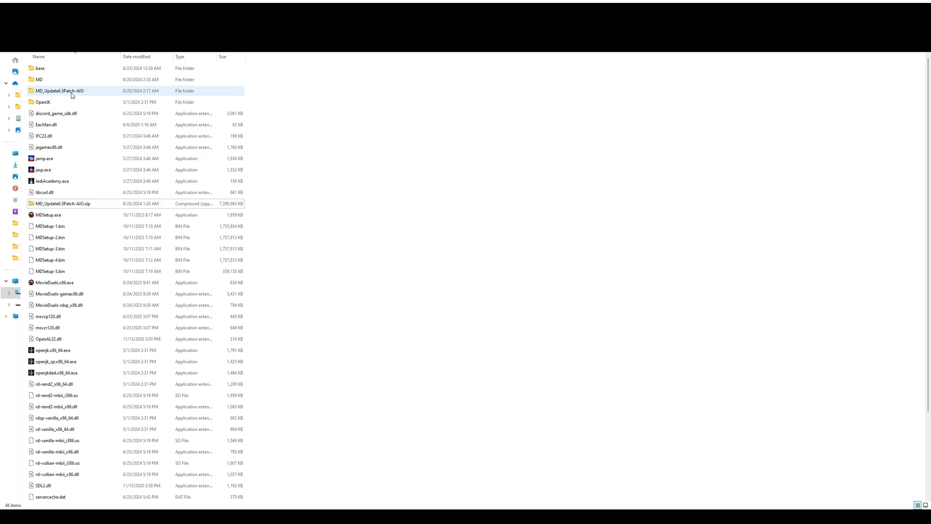
click(64, 203)
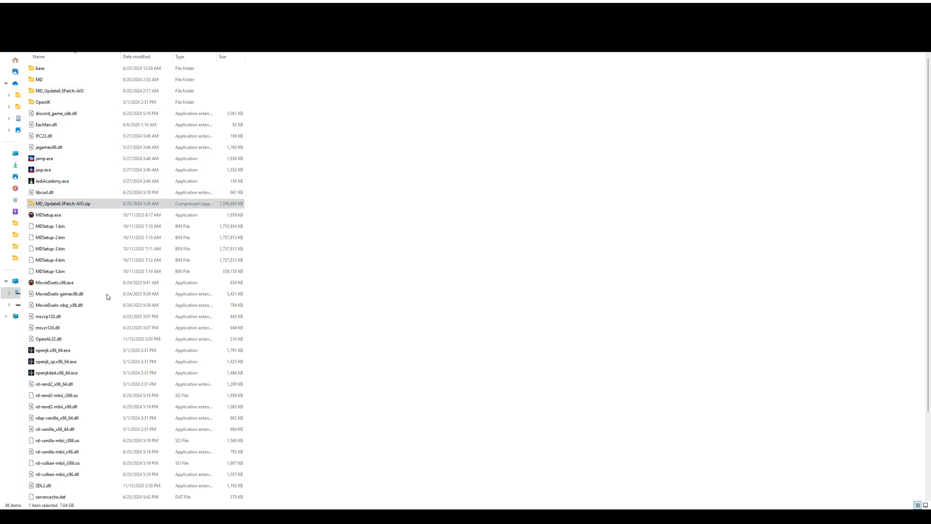
mouse_move(563, 334)
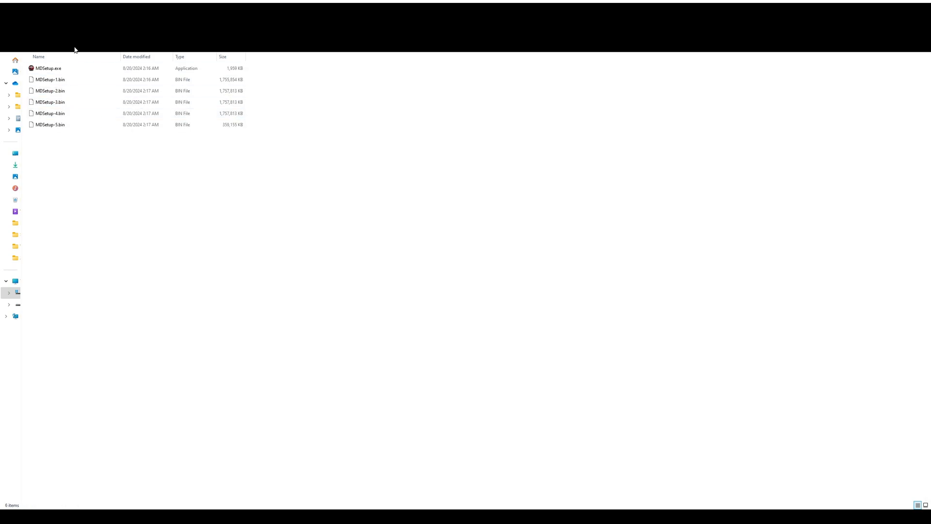
click(49, 68)
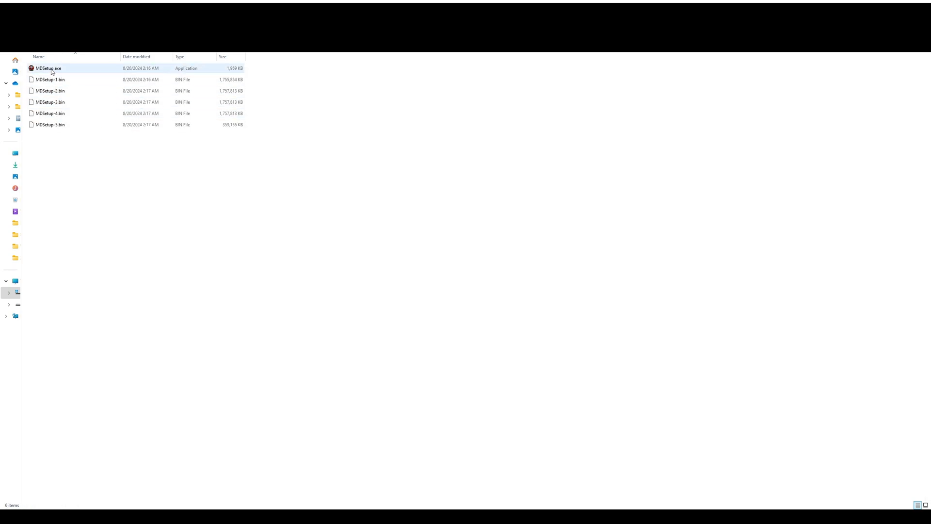
click(49, 68)
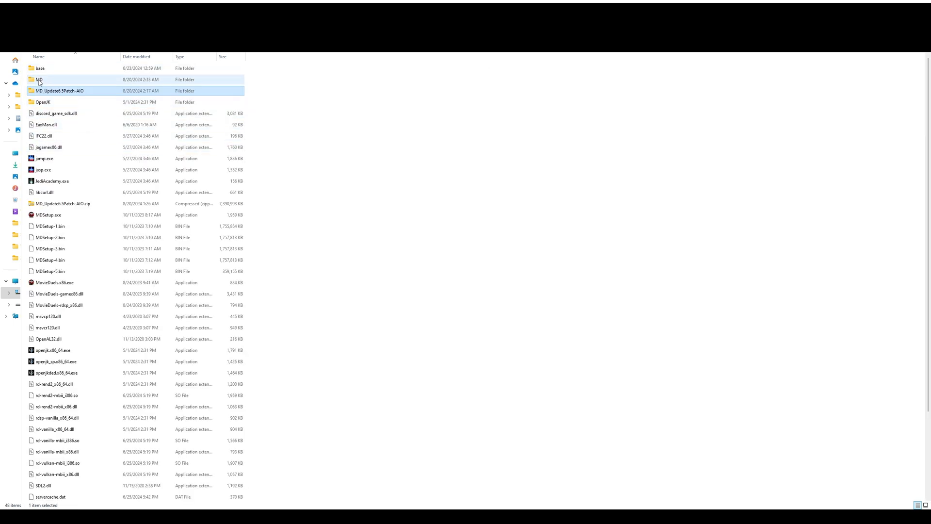
double_click(39, 79)
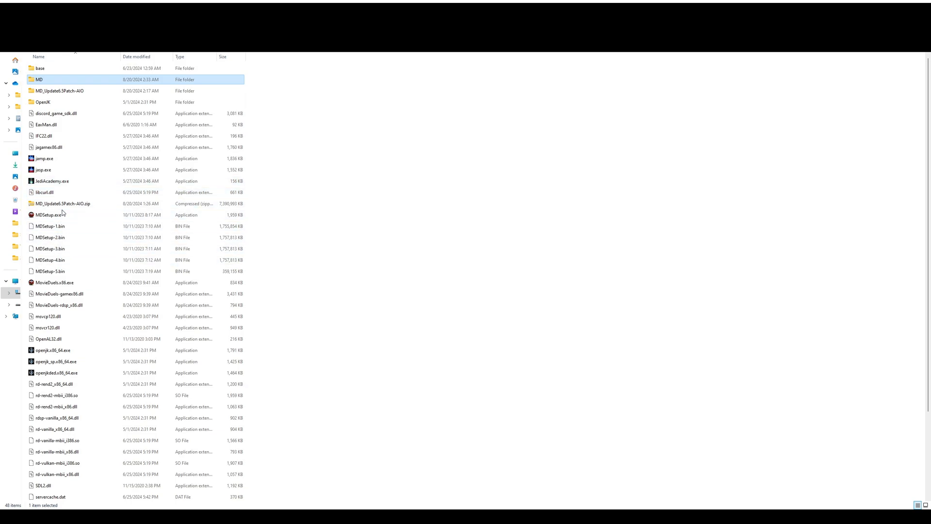
click(64, 204)
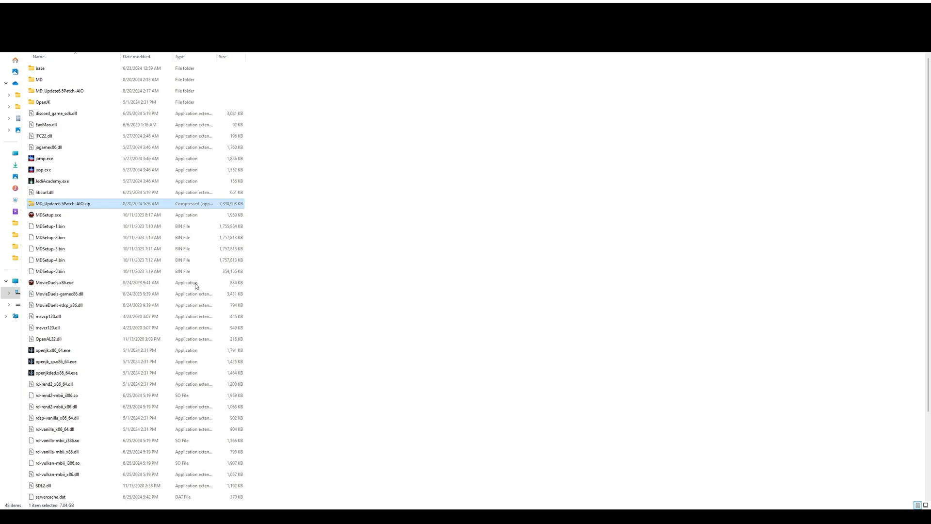
mouse_move(317, 267)
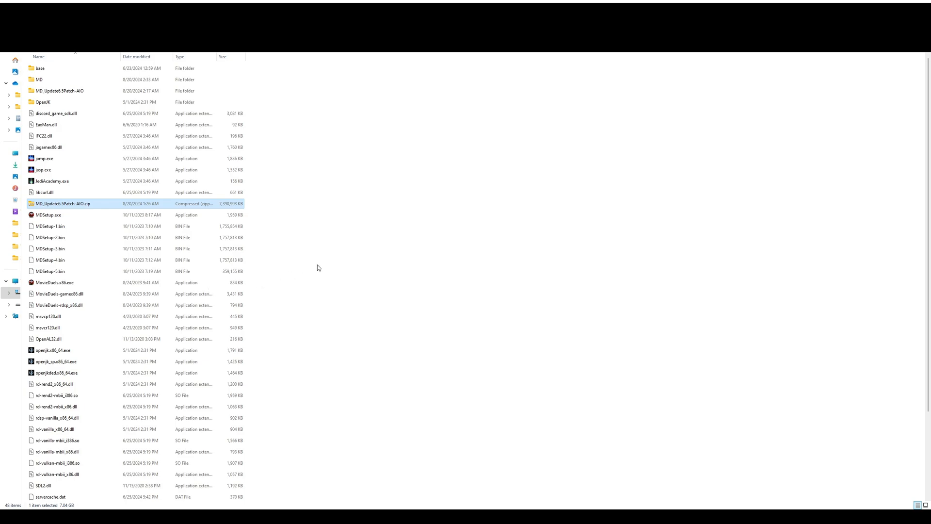
click(50, 271)
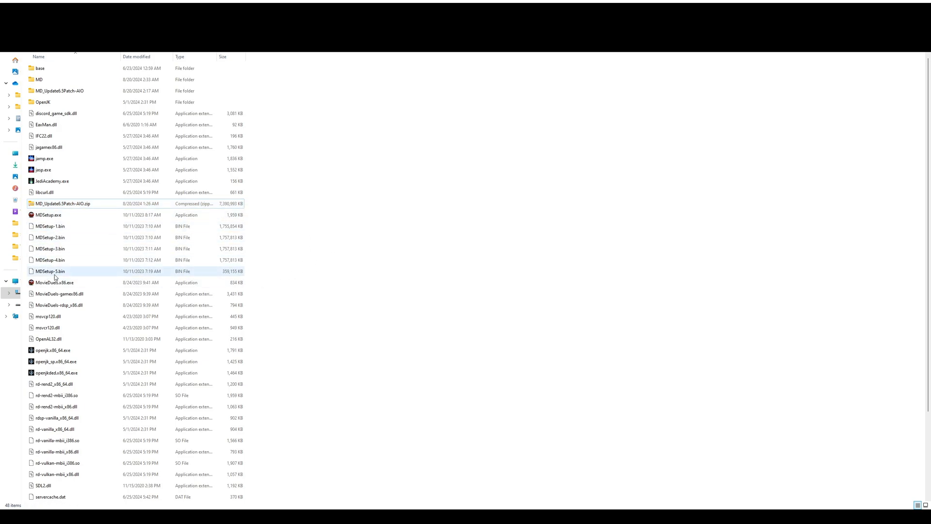
click(49, 214)
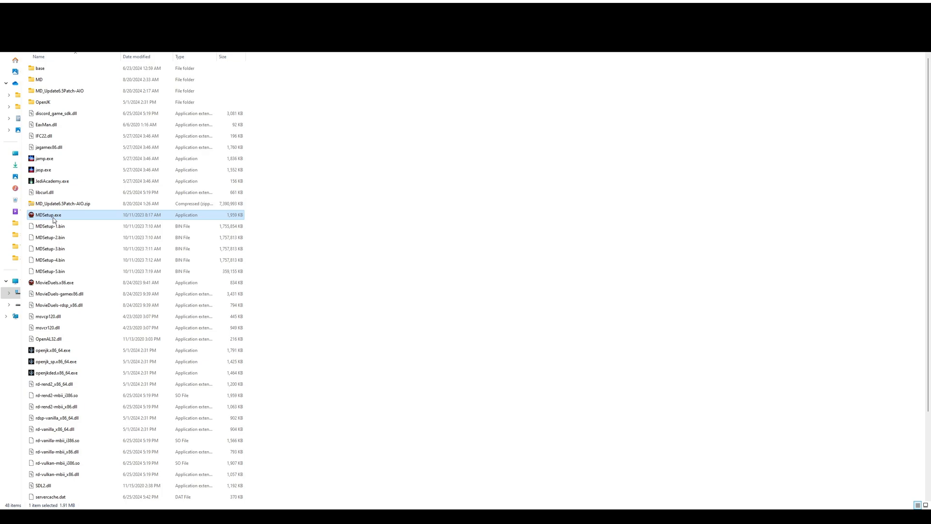
click(50, 270)
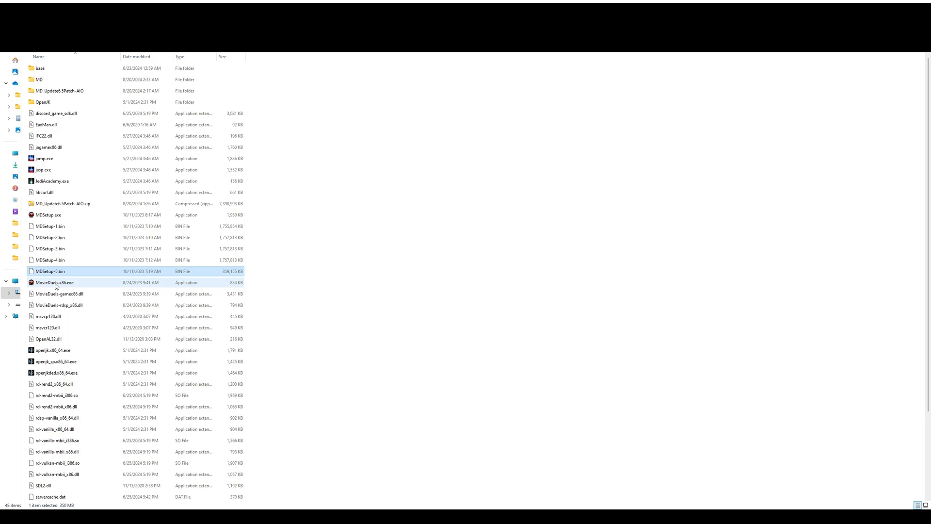
click(50, 270)
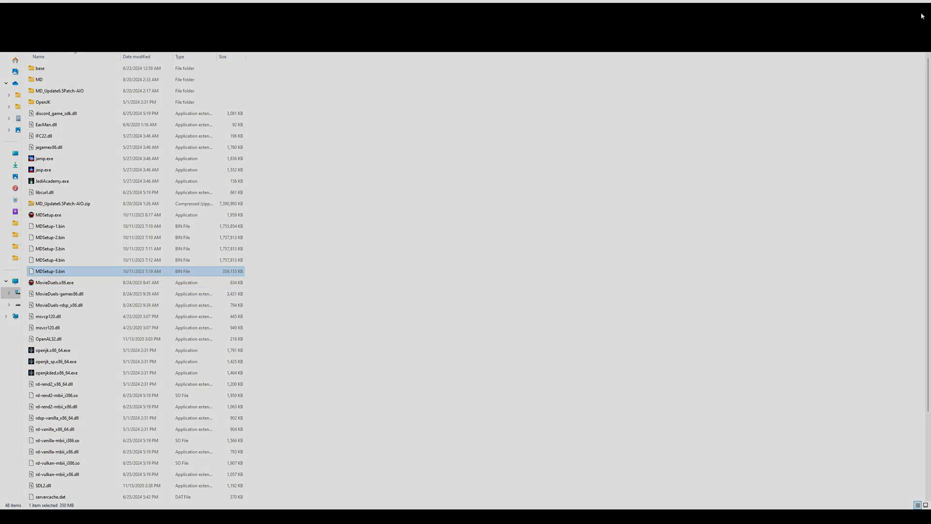